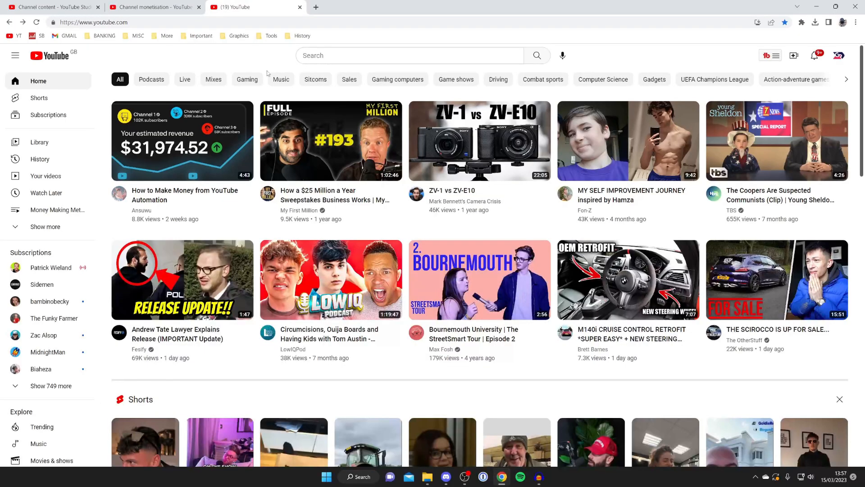
mouse_move(469, 89)
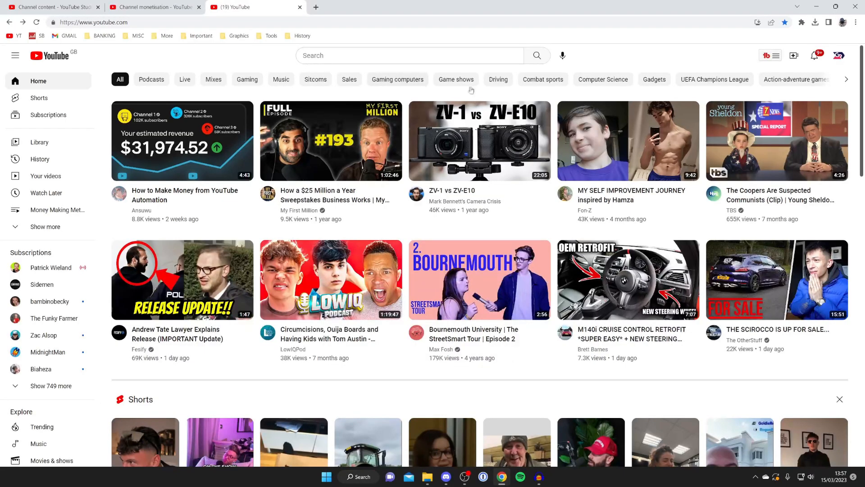
- Open YouTube Studio for the channel from the profile avatar's account menu
left_click(838, 55)
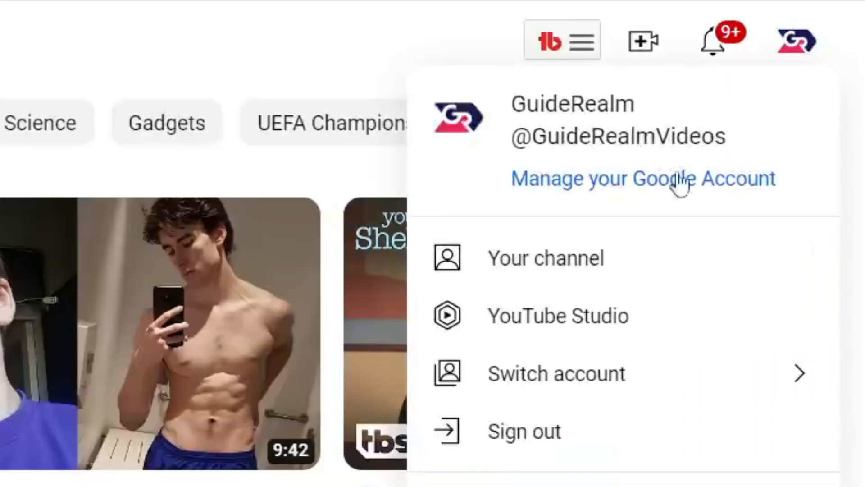
left_click(557, 315)
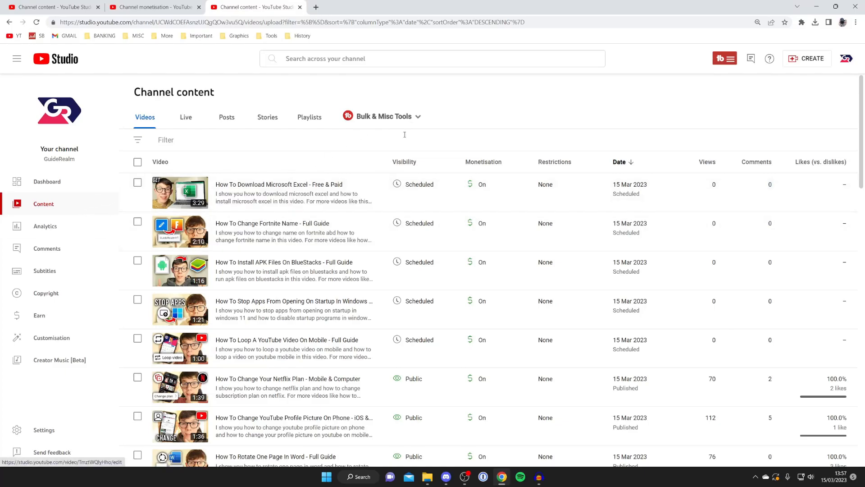
mouse_move(530, 86)
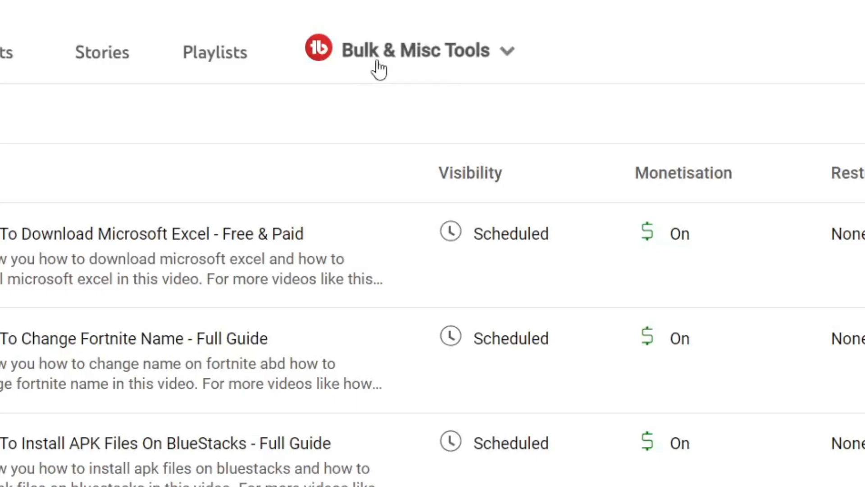
mouse_move(499, 52)
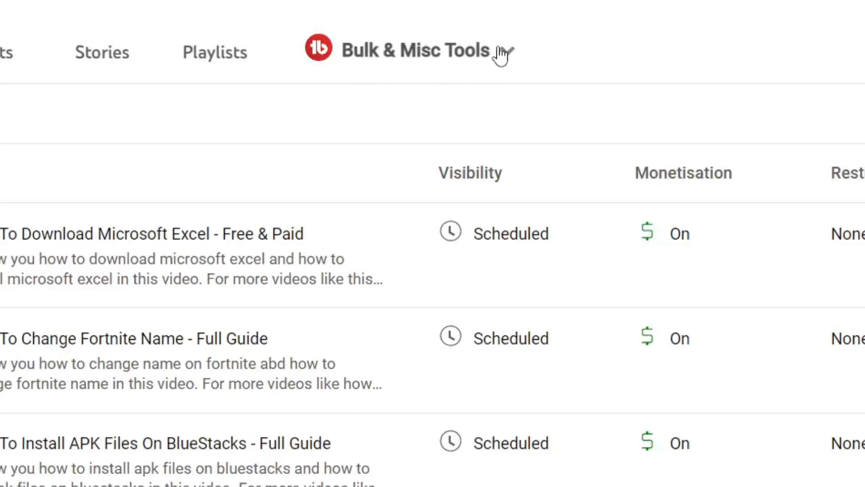
left_click(411, 50)
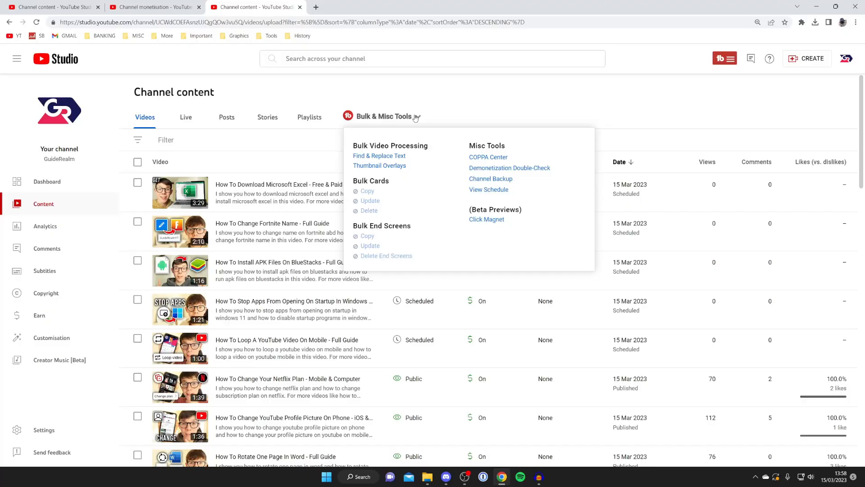
left_click(418, 116)
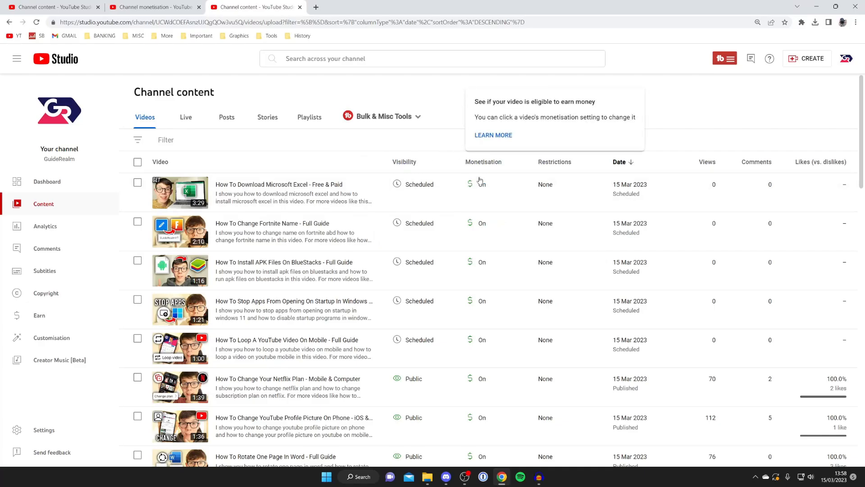
mouse_move(483, 386)
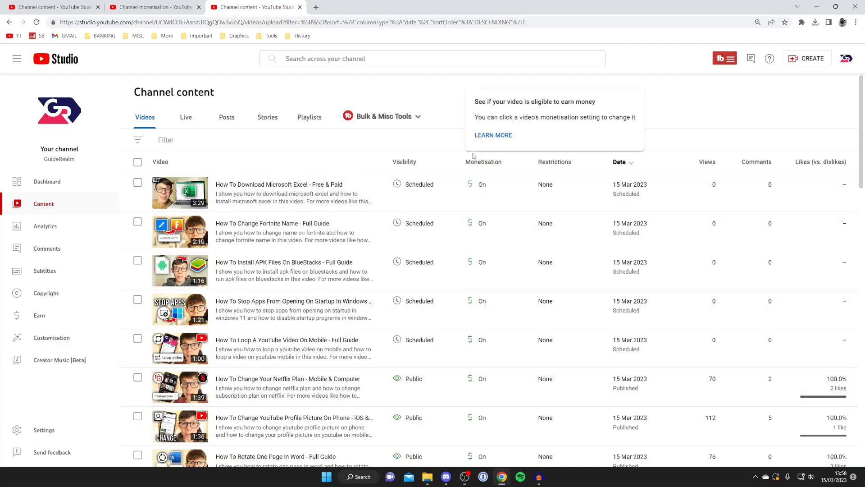
left_click(155, 7)
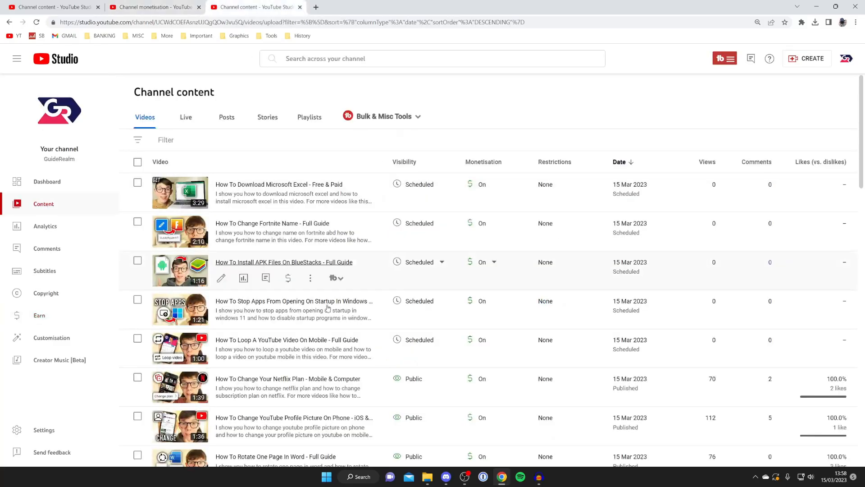
mouse_move(293, 301)
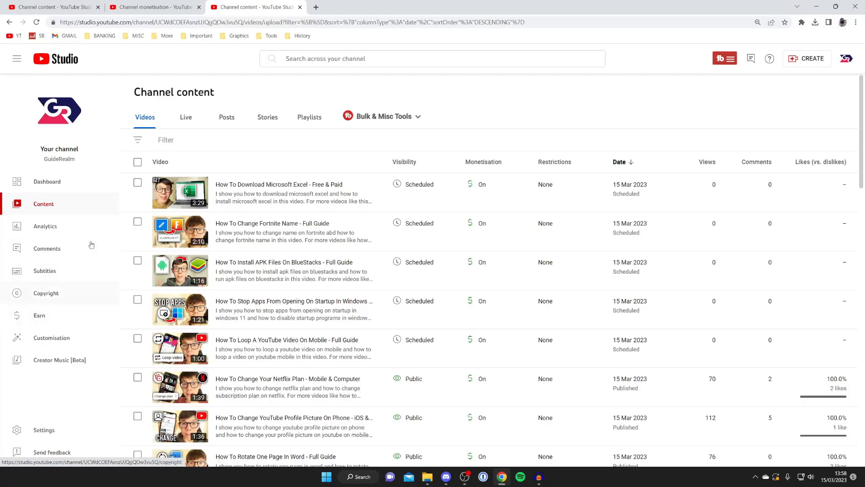
- Review the Channel monetisation page's 'How do I join?' requirements: 2 of 1,000 subscribers, 0 watch hours
left_click(39, 315)
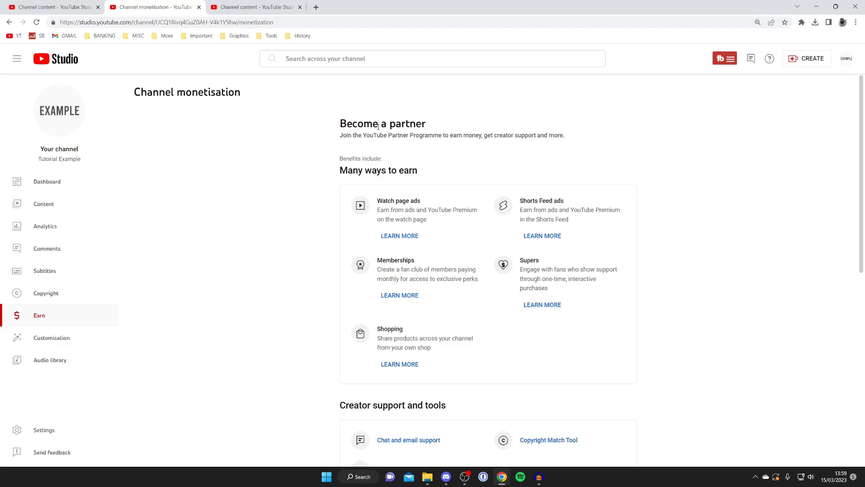
scroll("down", 3)
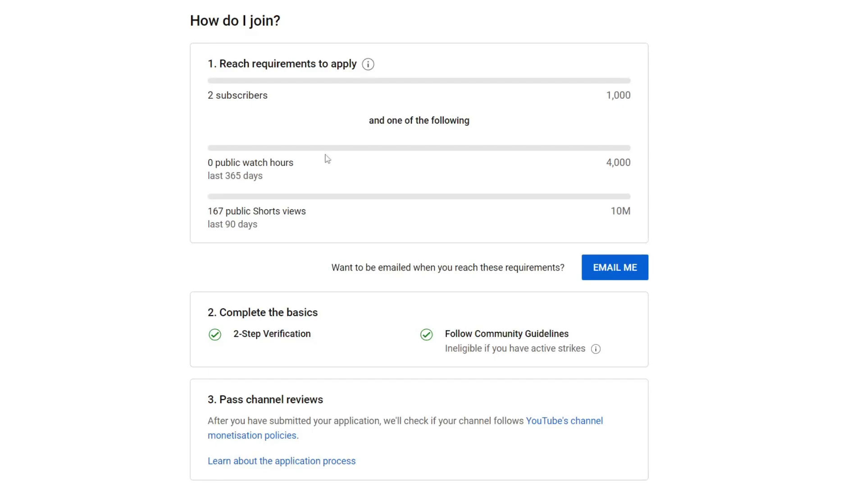
mouse_move(322, 212)
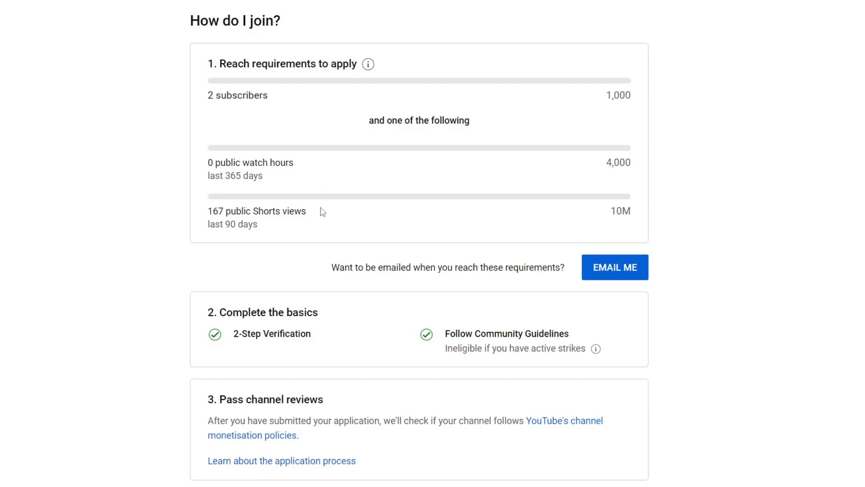
mouse_move(312, 224)
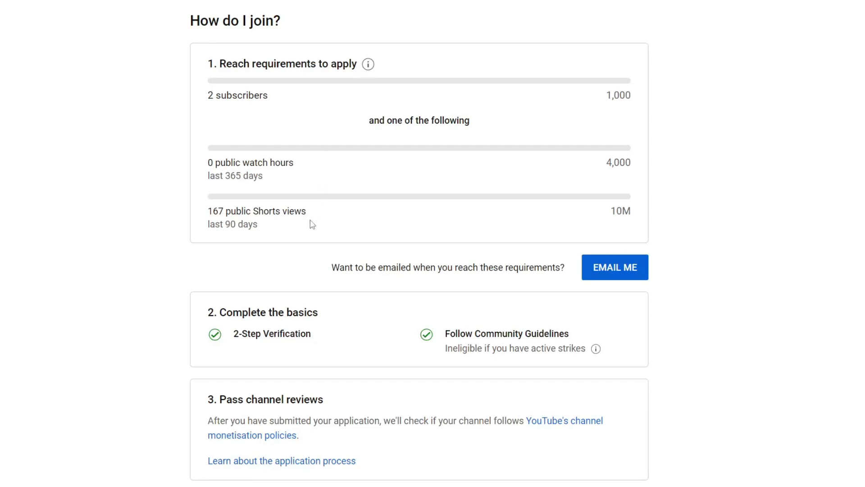
mouse_move(332, 114)
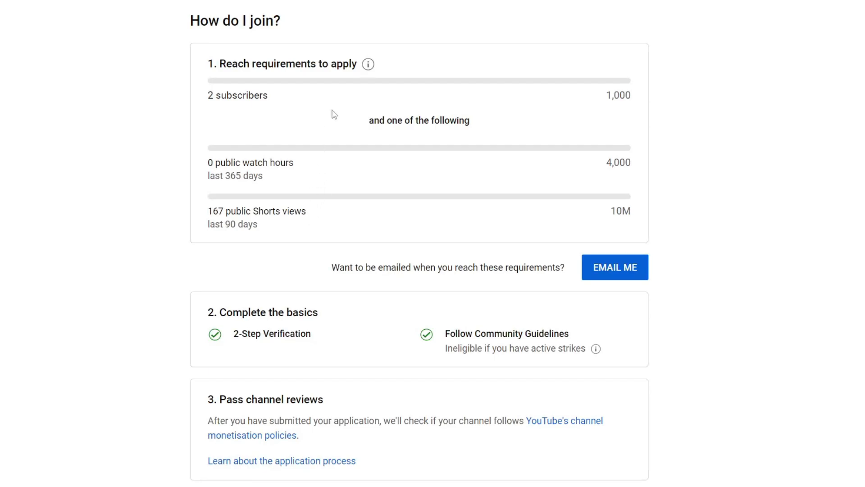
mouse_move(345, 137)
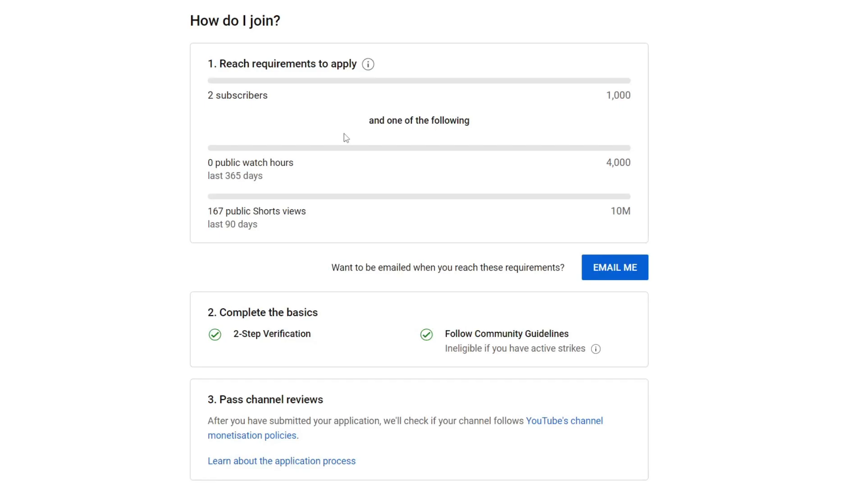
mouse_move(553, 293)
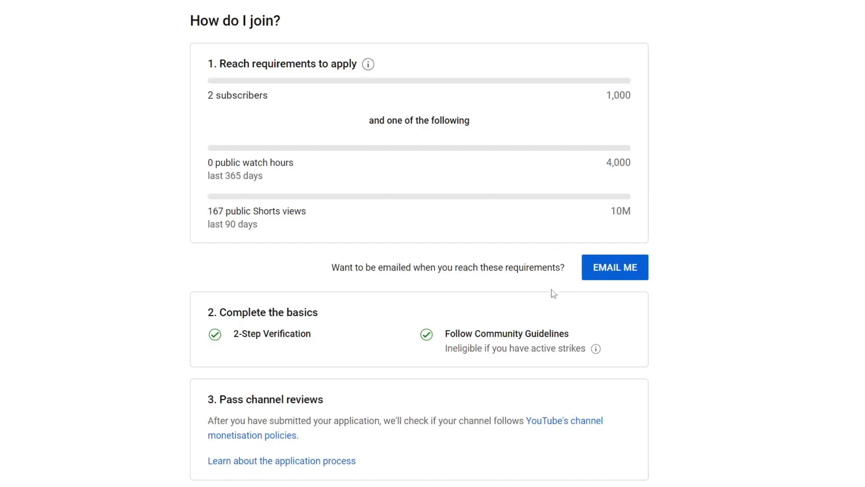
mouse_move(432, 337)
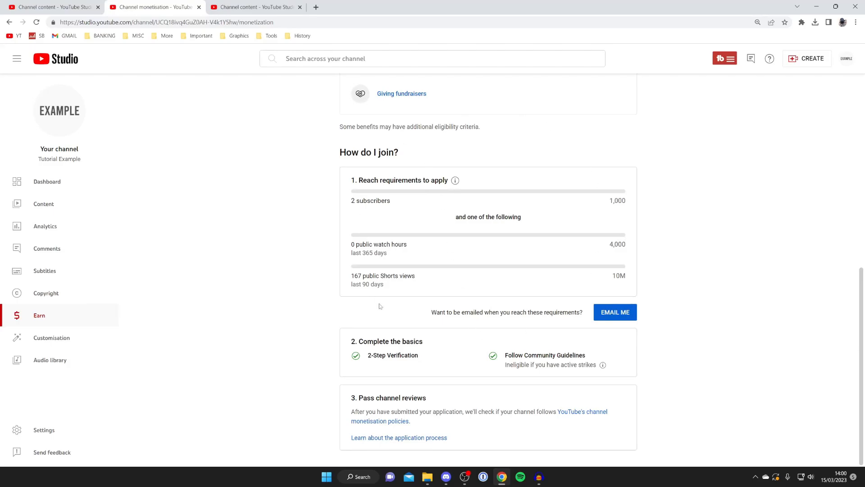
mouse_move(471, 308)
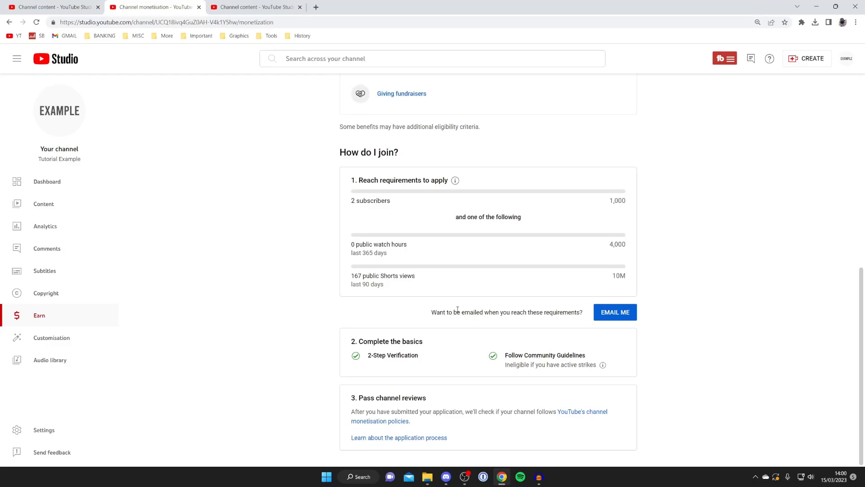
scroll("up", 3)
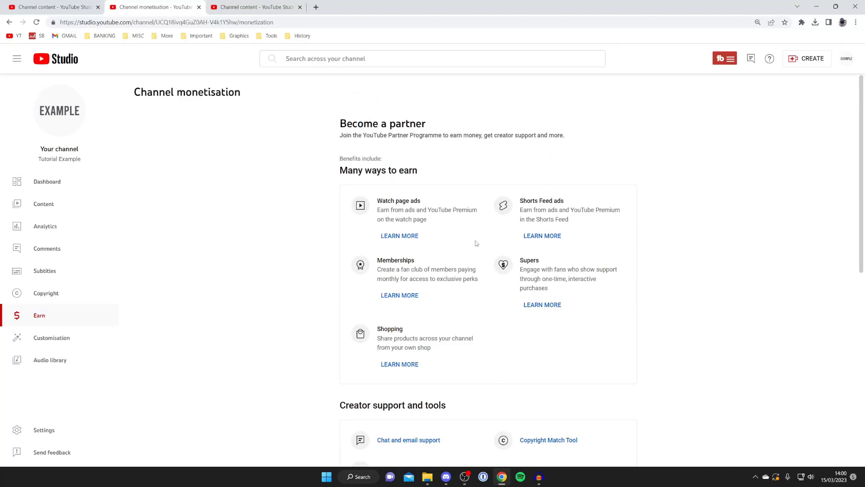
- Check the Excel download video's Monetisation 'On' status in Channel content and open its monetisation settings
left_click(256, 6)
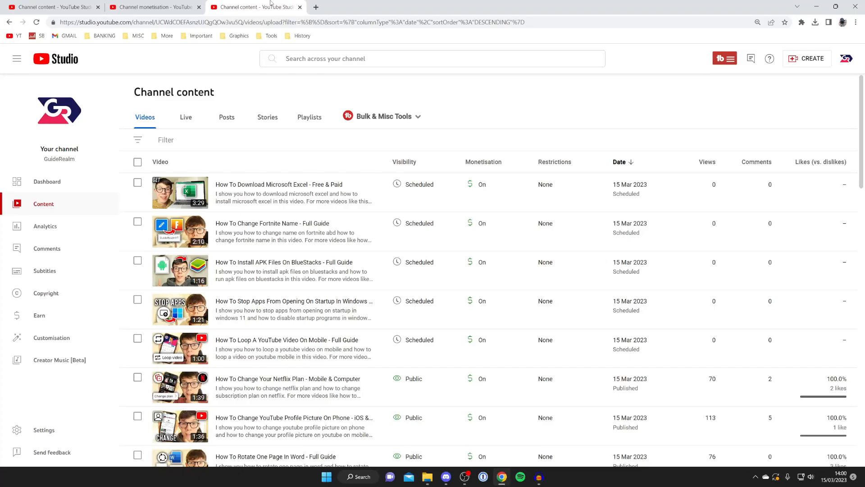
mouse_move(315, 102)
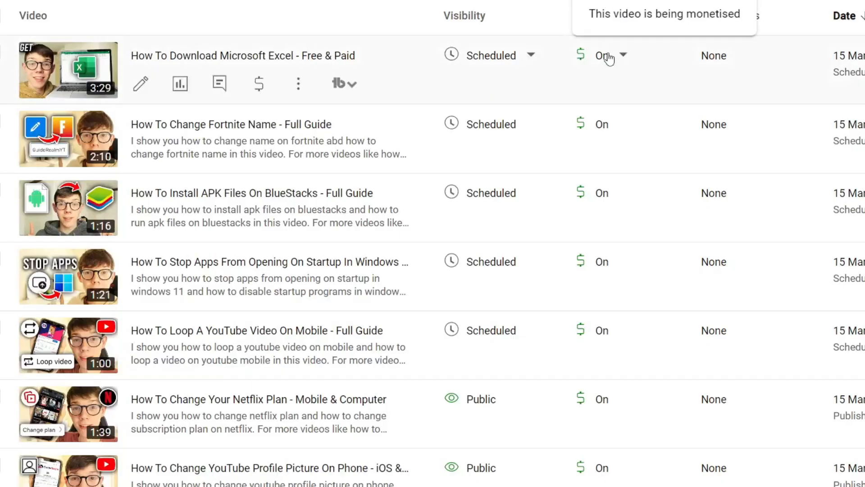
left_click(609, 55)
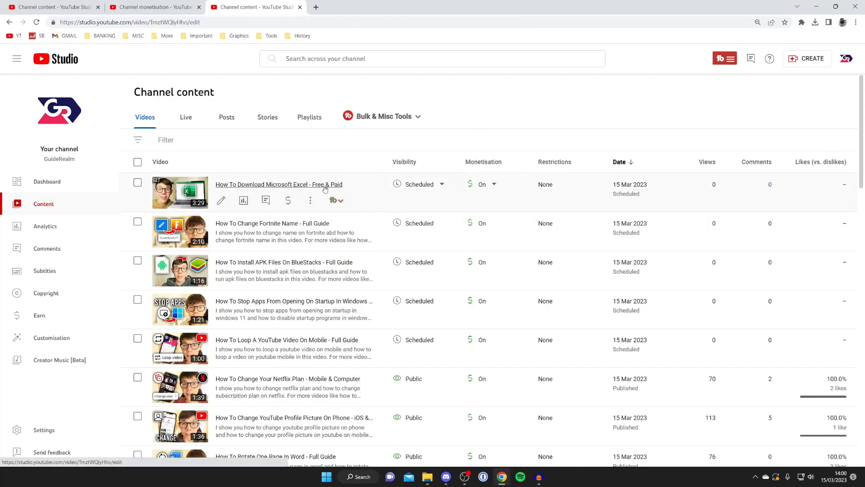
left_click(279, 184)
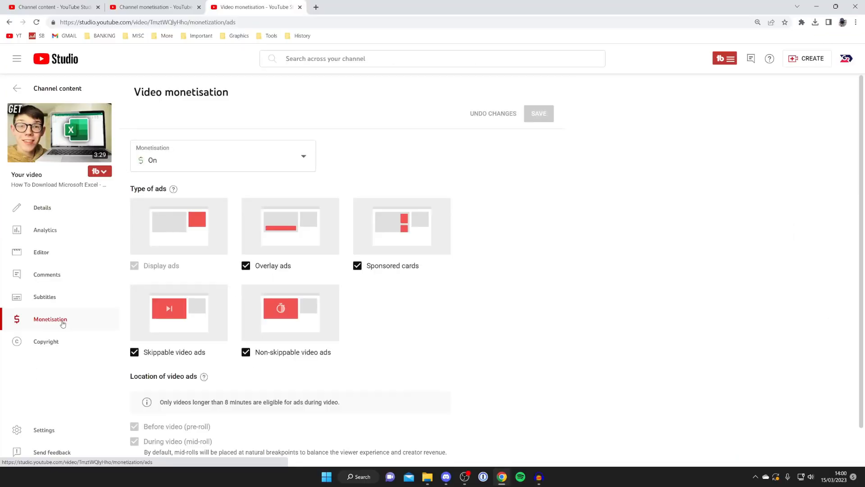
- Review the Excel video's ad types and pre-roll, mid-roll and post-roll placements, all checked
scroll("down", 3)
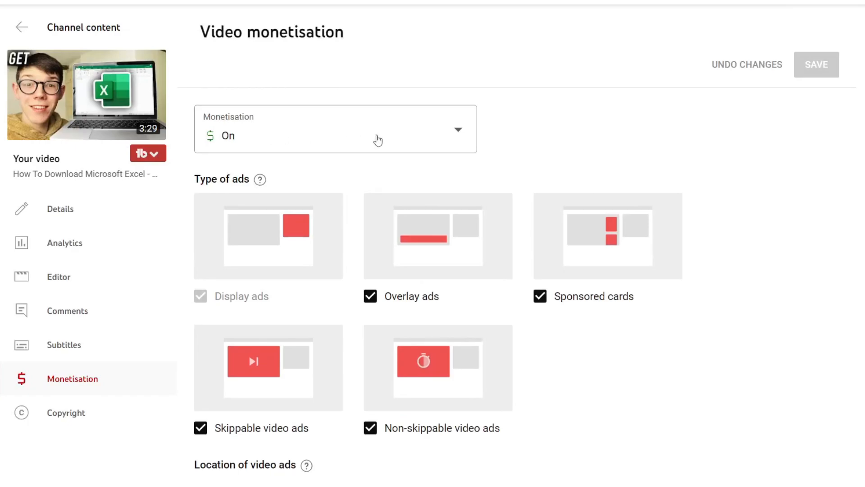
scroll("down", 3)
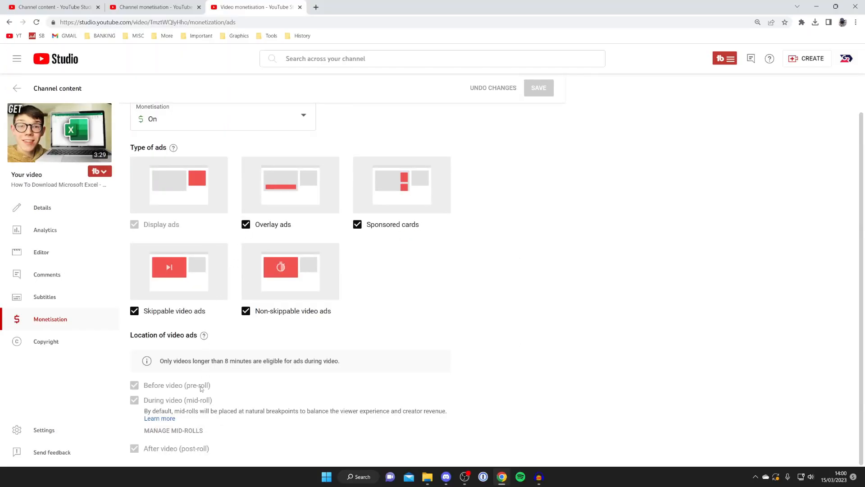
mouse_move(189, 408)
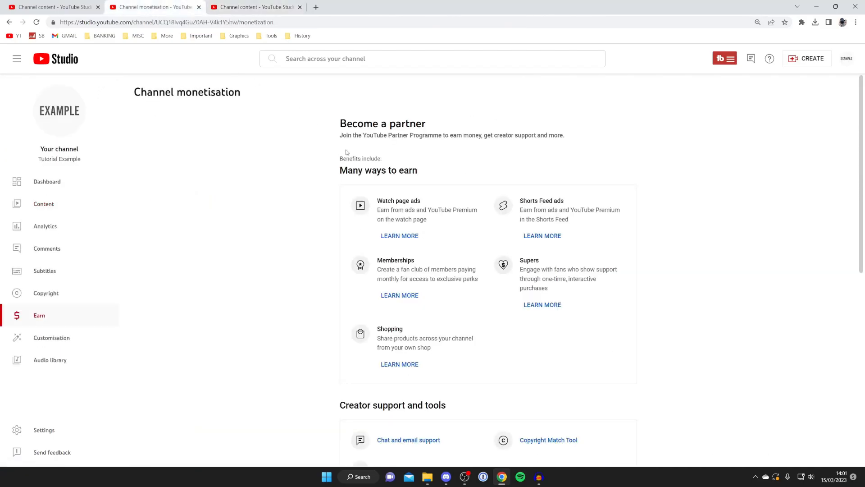
- Browse the Tutorial Example channel's Partner Programme earning benefits and creator tools
scroll("down", 3)
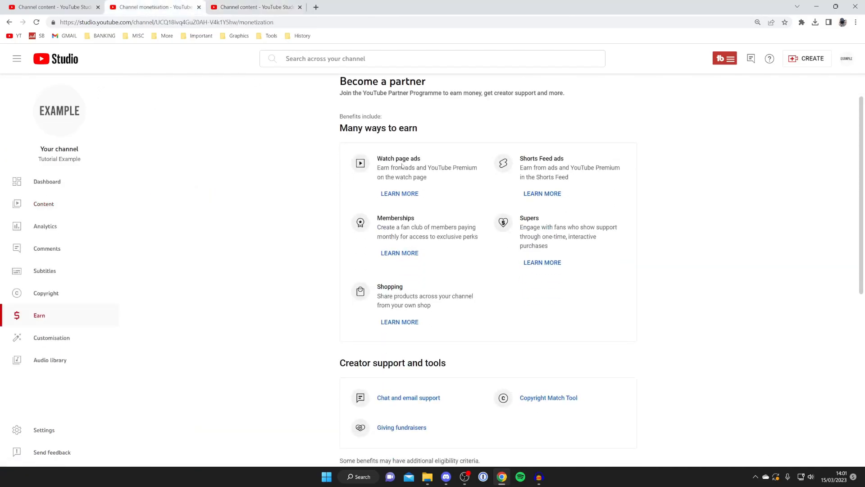